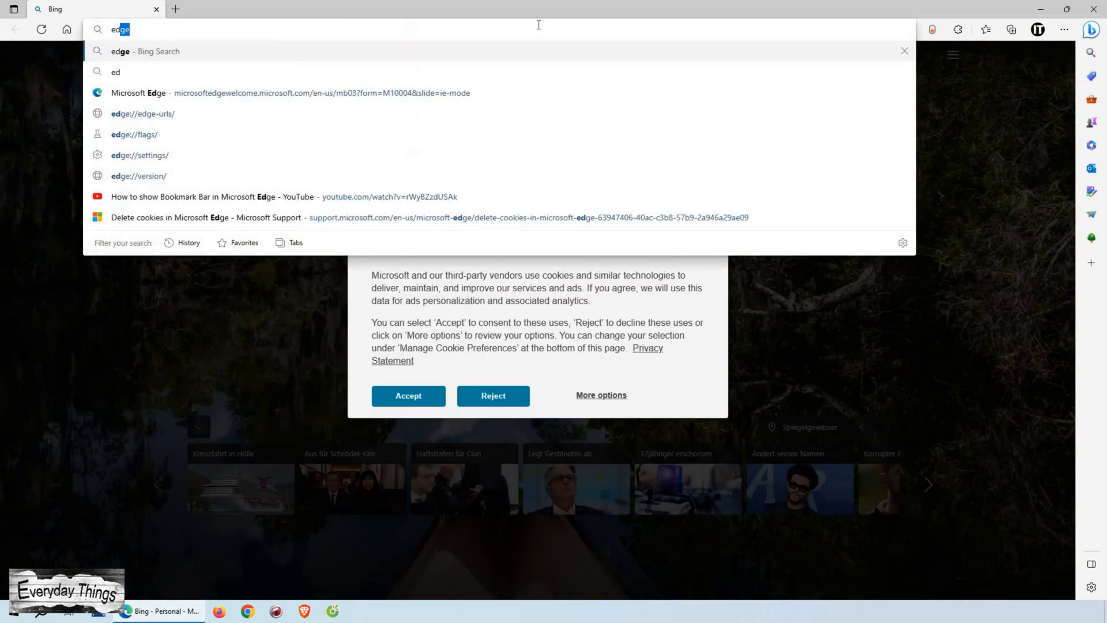
Step: Search Bing for 'edge' and open Edge's main Settings and more menu
key("Return")
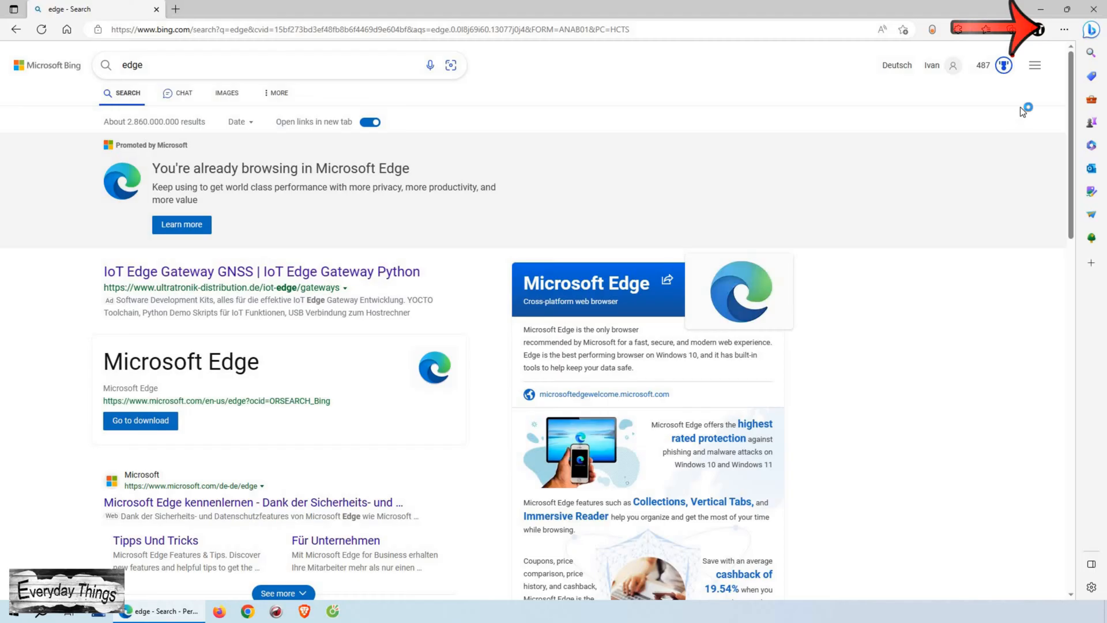
mouse_move(1055, 108)
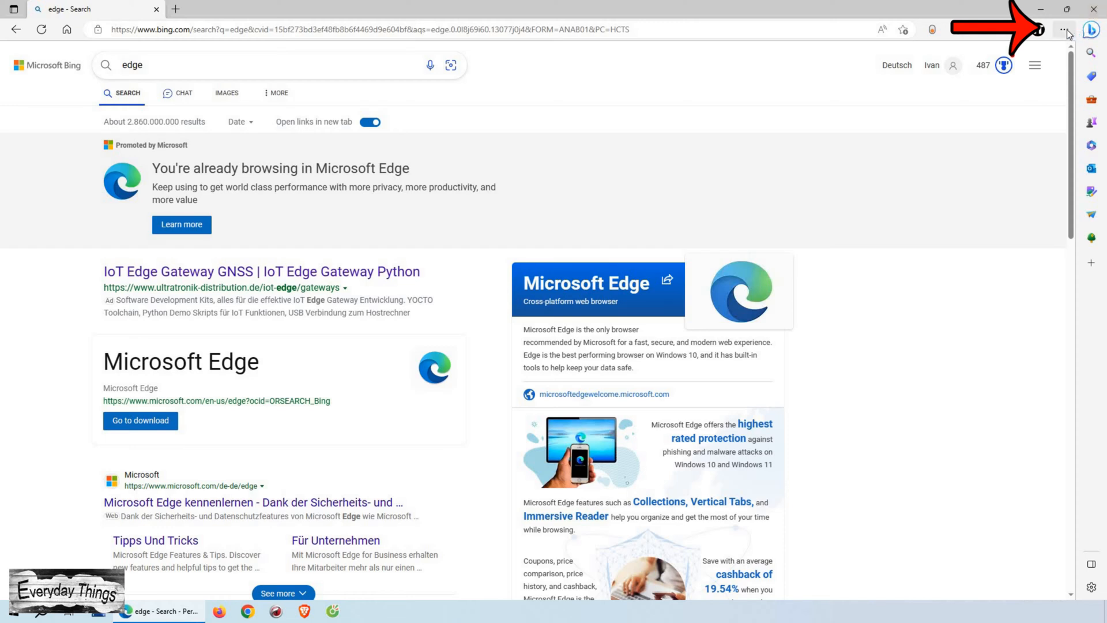
mouse_move(1066, 30)
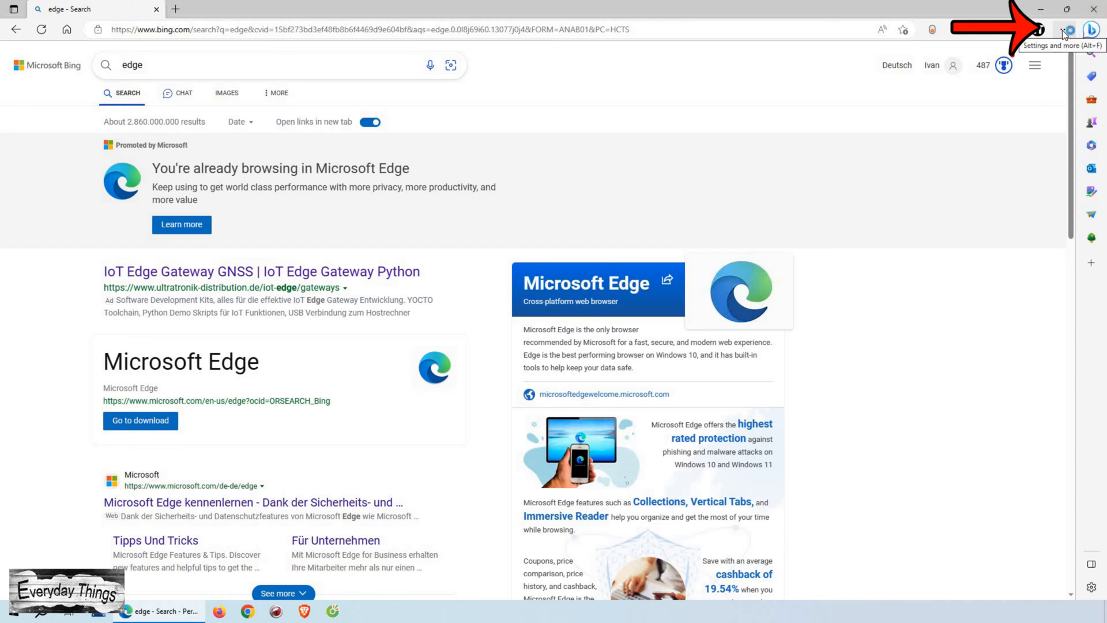
left_click(1062, 30)
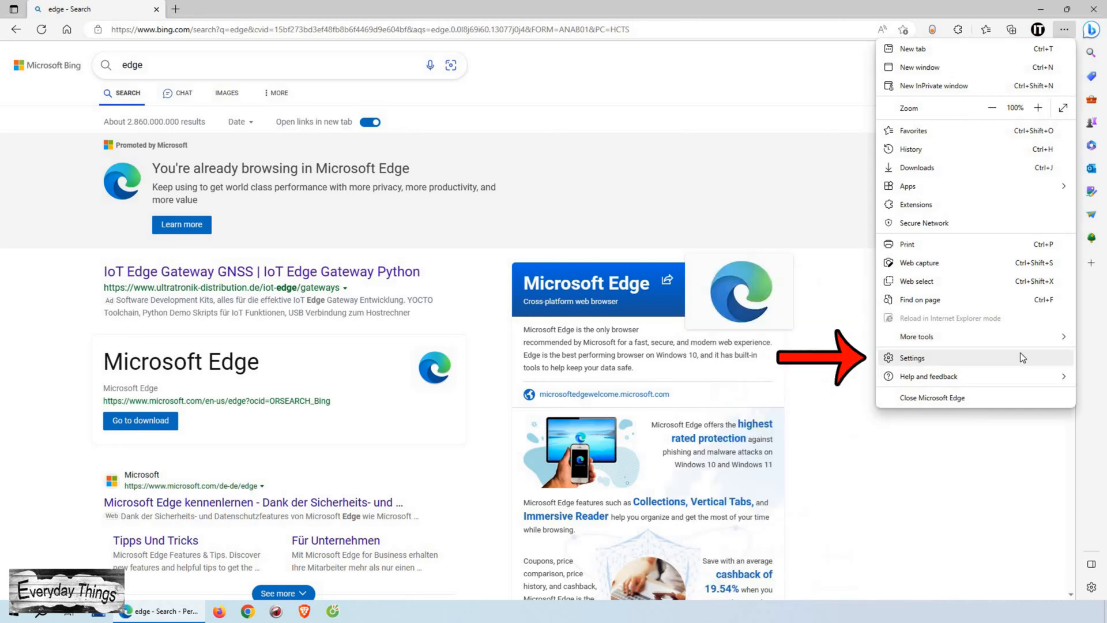
mouse_move(891, 360)
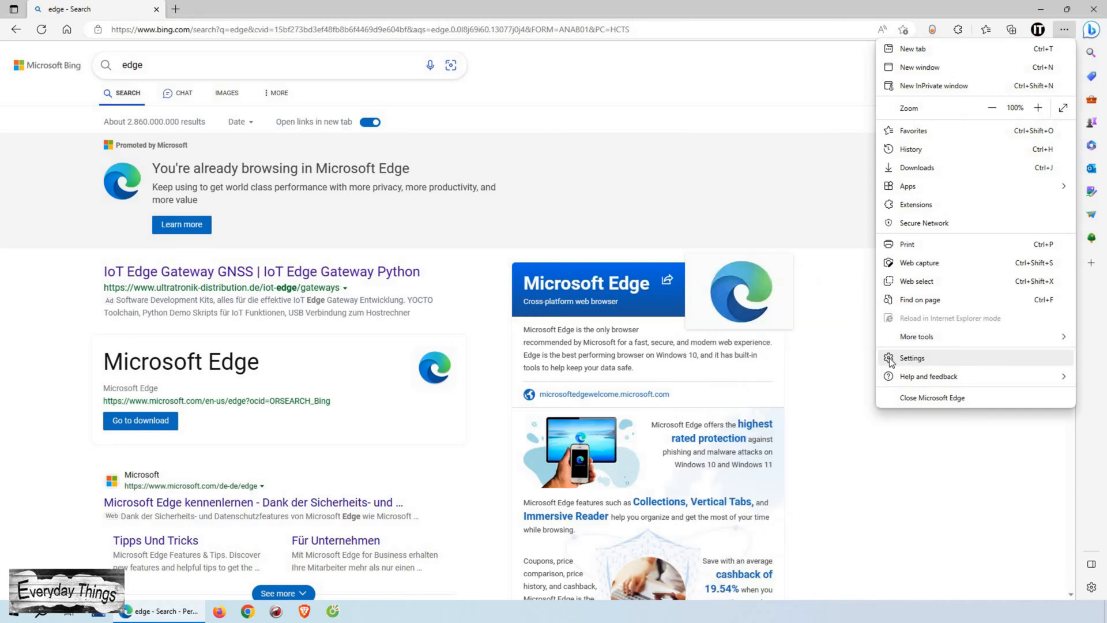
Step: Go to Settings > Privacy, search, and services and open the Clear browsing data choices
left_click(911, 357)
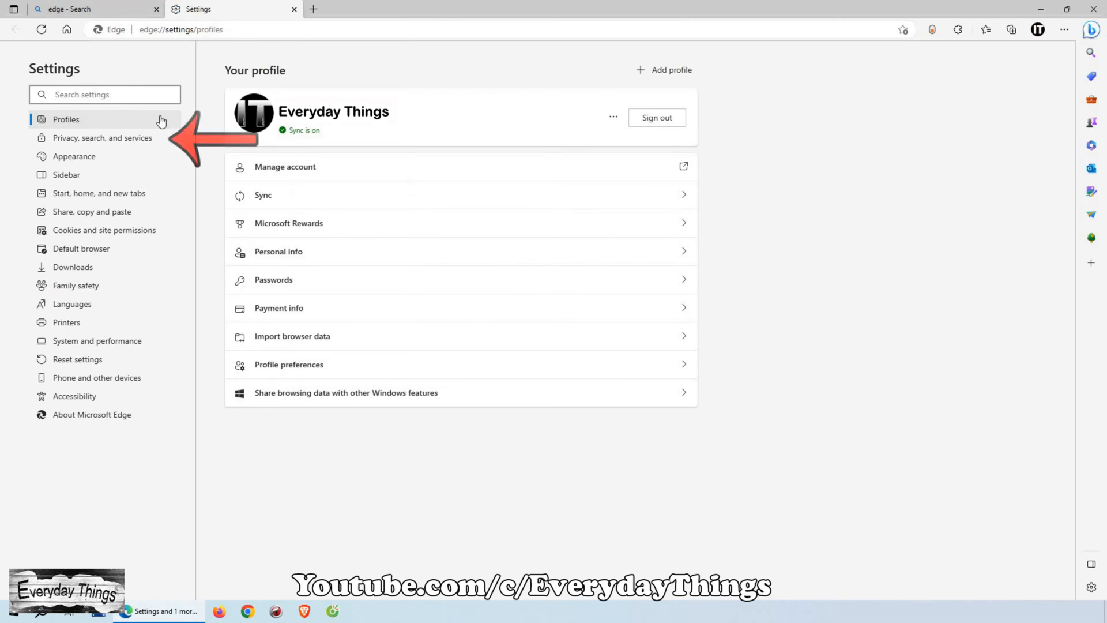
mouse_move(154, 137)
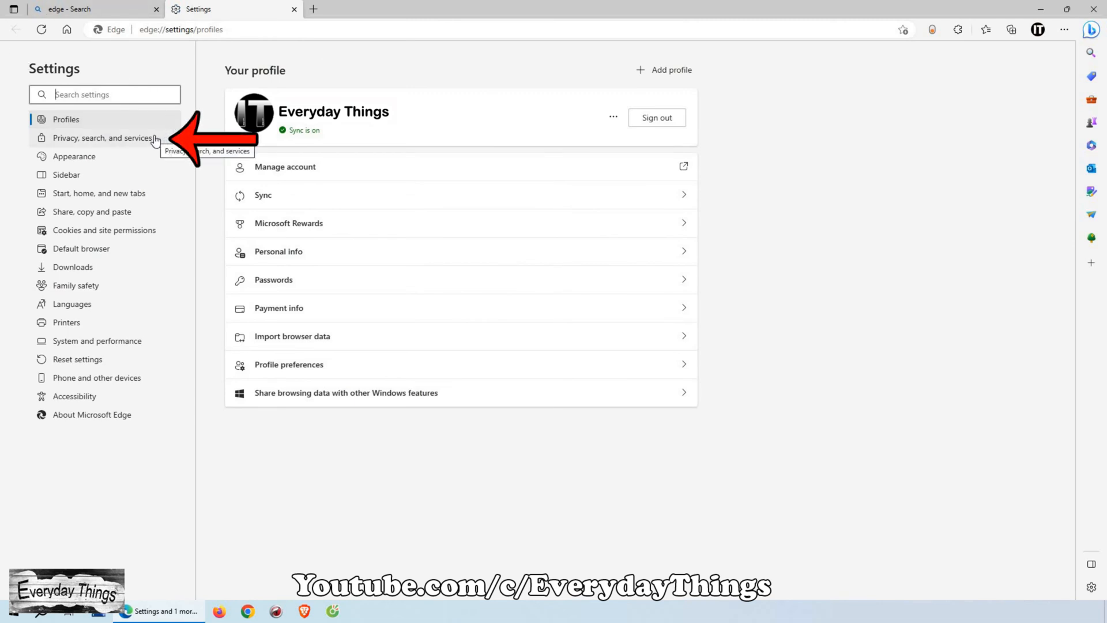
left_click(103, 138)
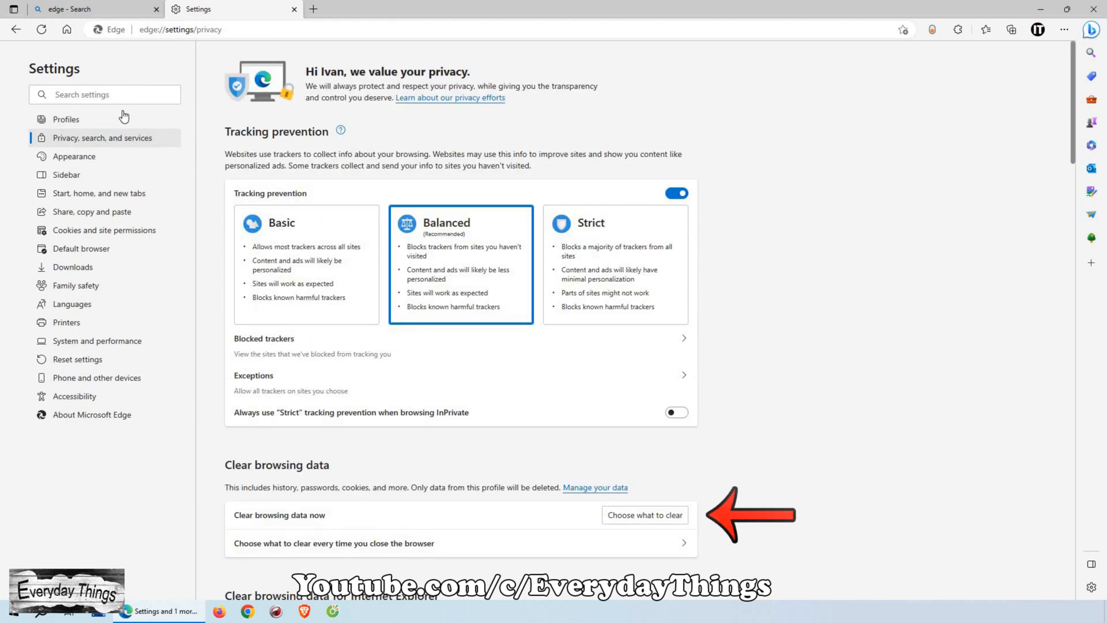
mouse_move(308, 468)
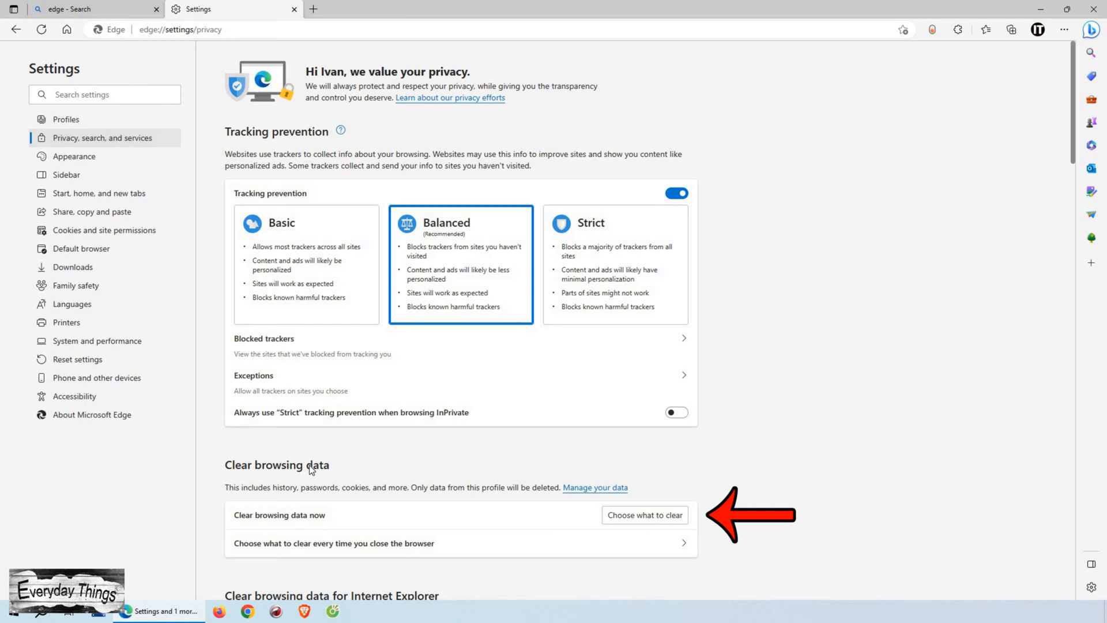
mouse_move(592, 515)
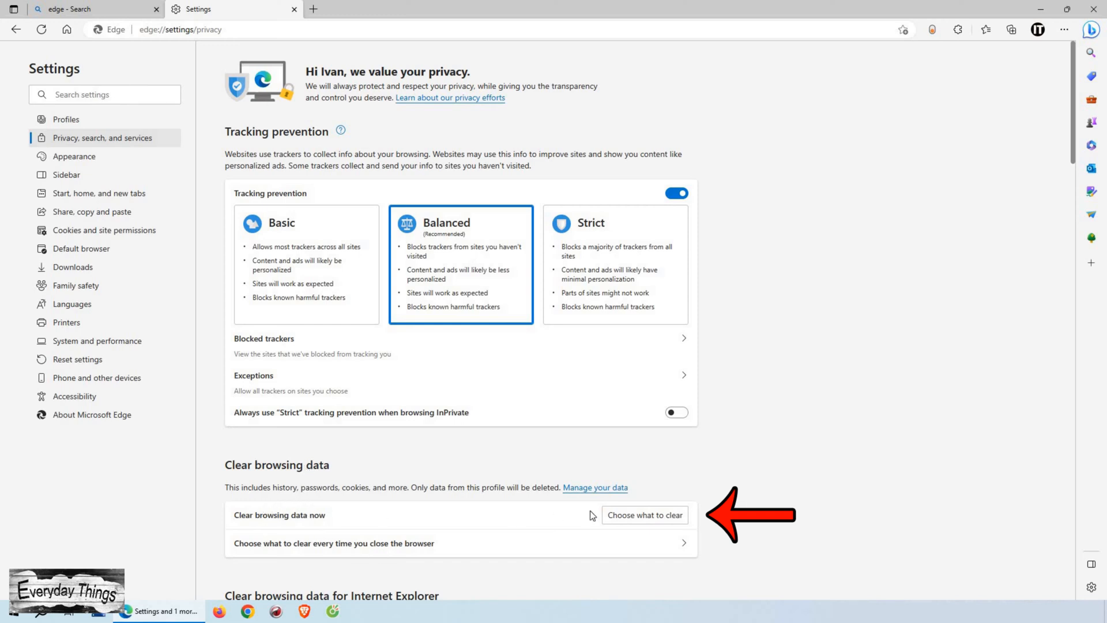
mouse_move(644, 518)
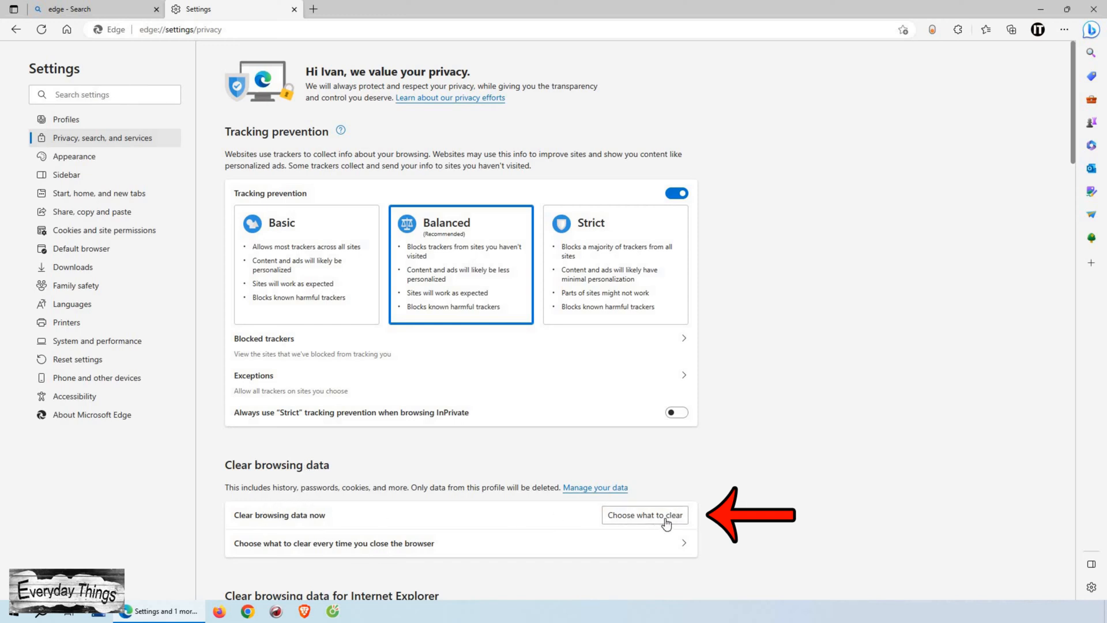
left_click(643, 515)
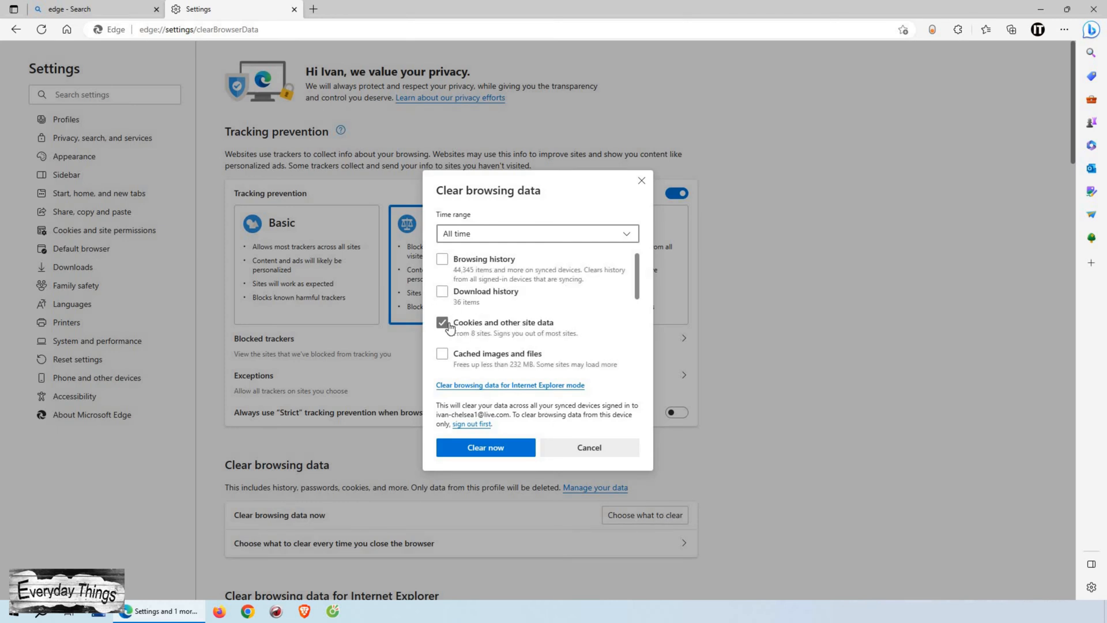
Step: Untick Cookies and other site data, tick Cached images and files, and open the time range list
left_click(442, 321)
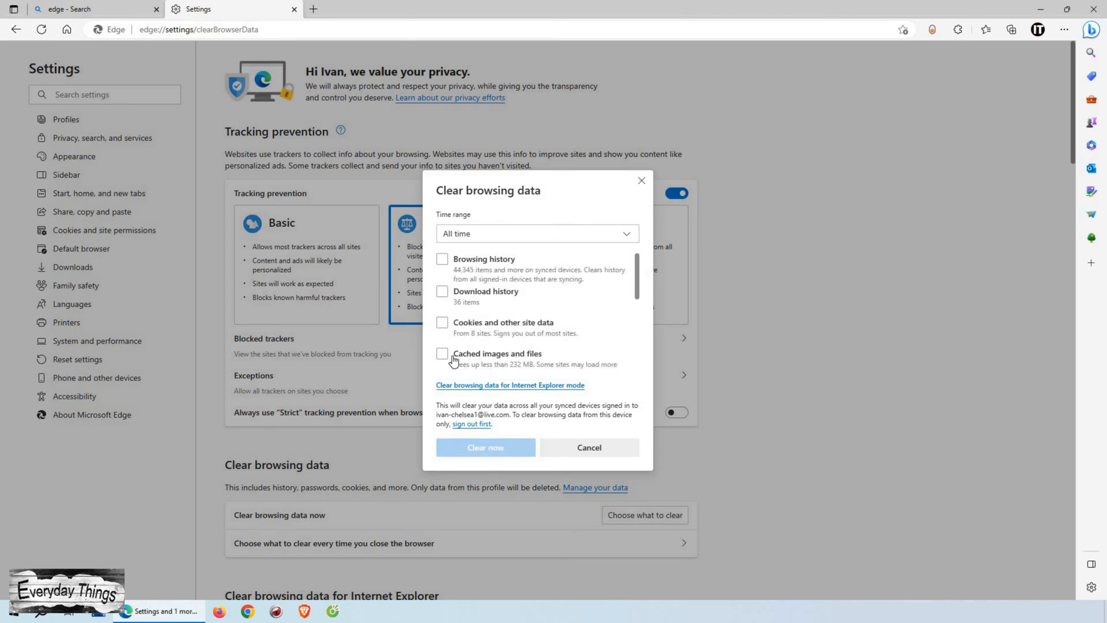
left_click(442, 353)
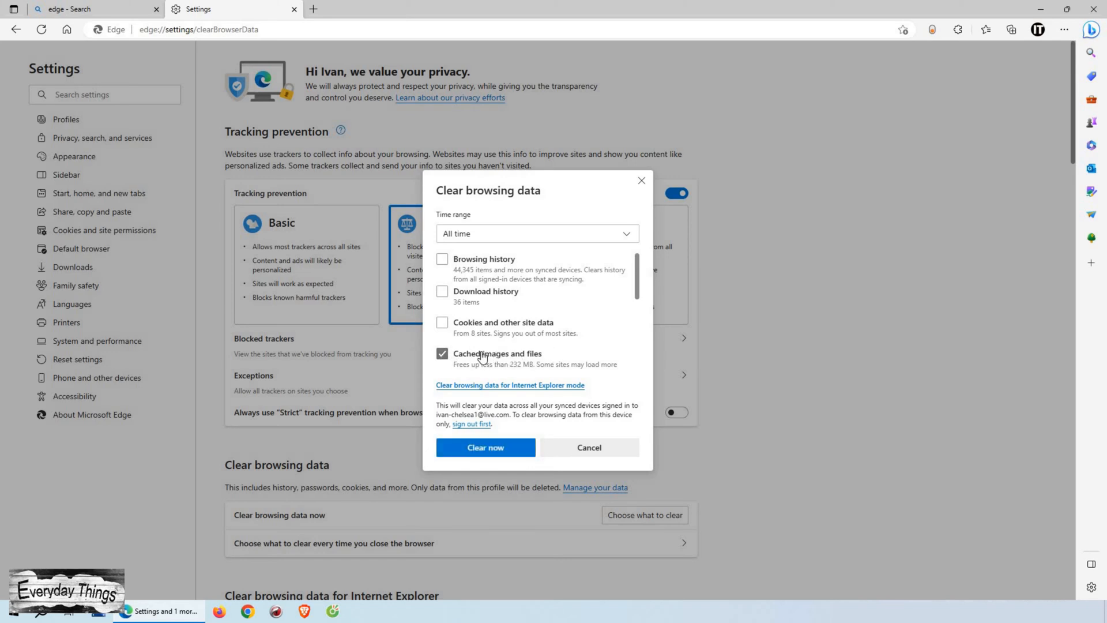
scroll("down", 3)
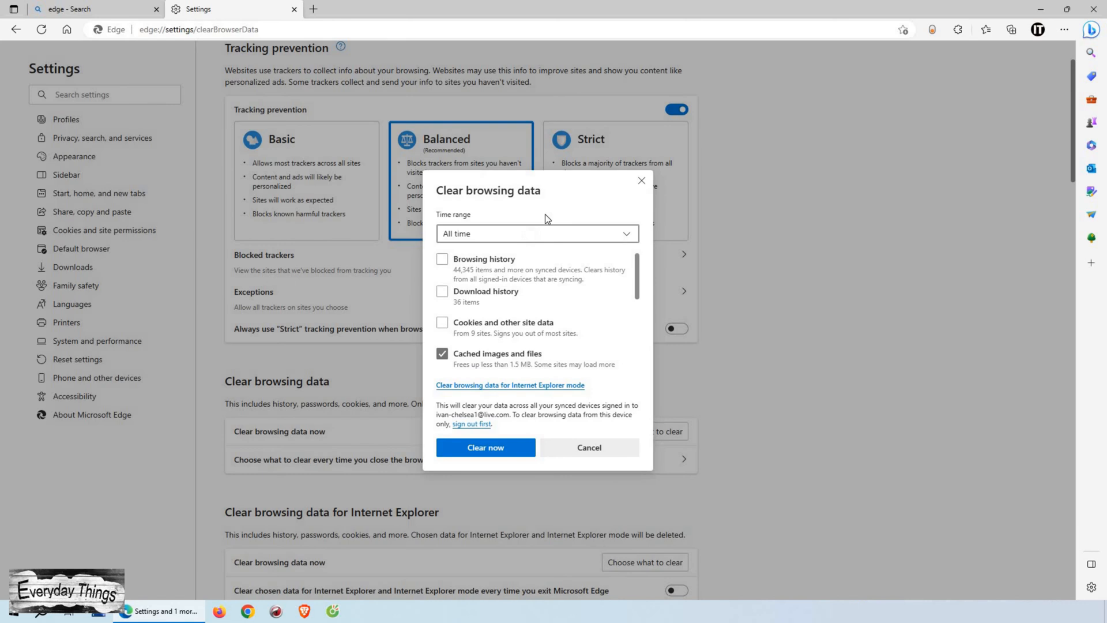
left_click(536, 233)
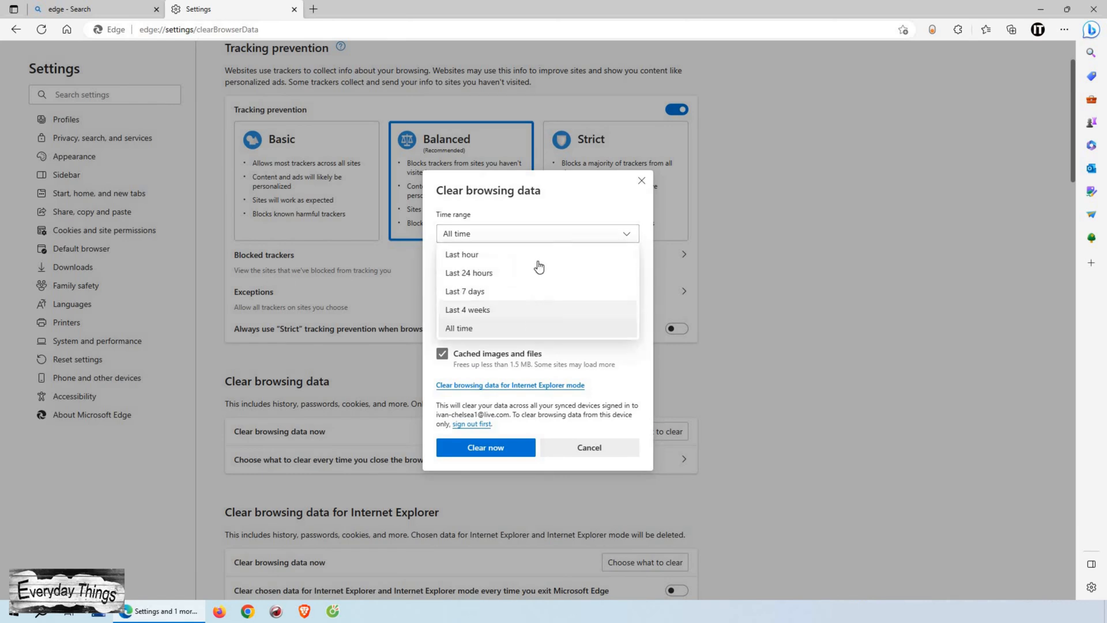
mouse_move(535, 330)
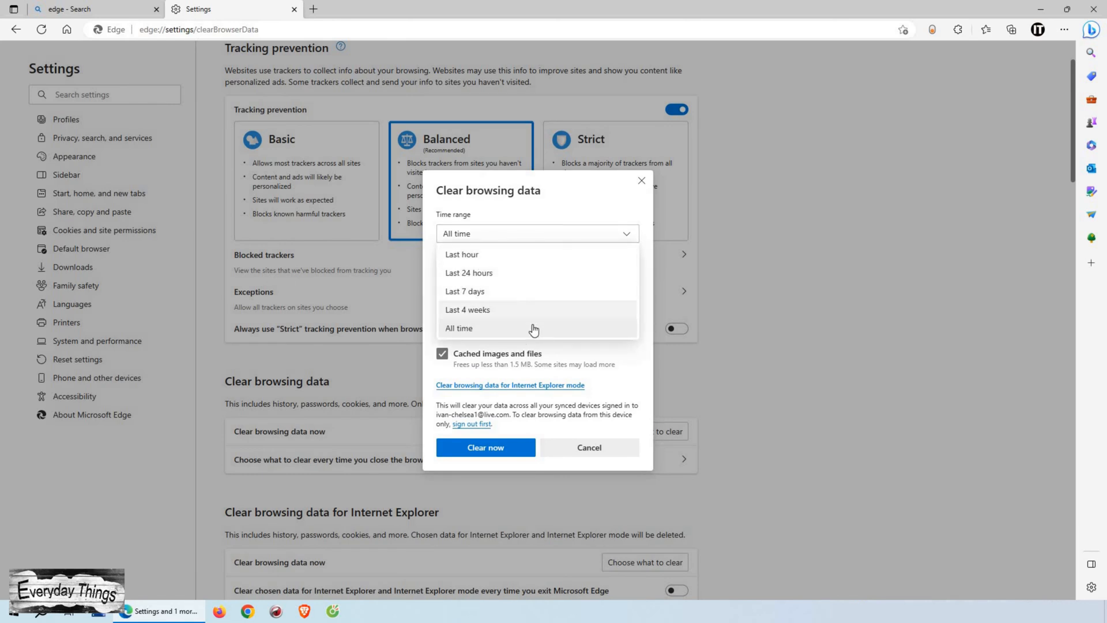
mouse_move(517, 323)
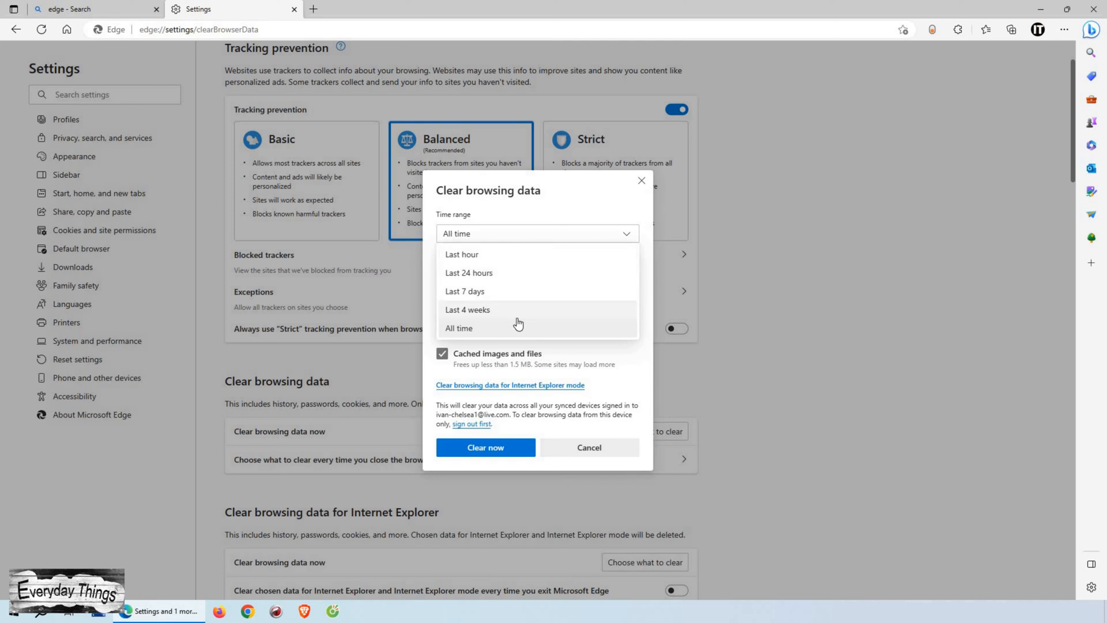
mouse_move(516, 346)
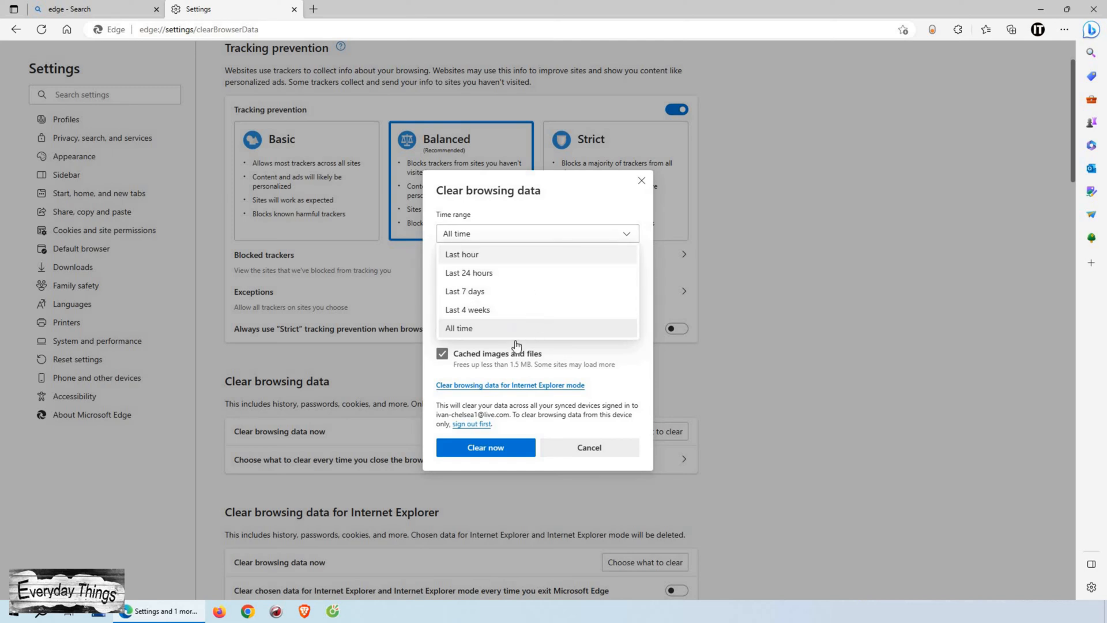
mouse_move(520, 293)
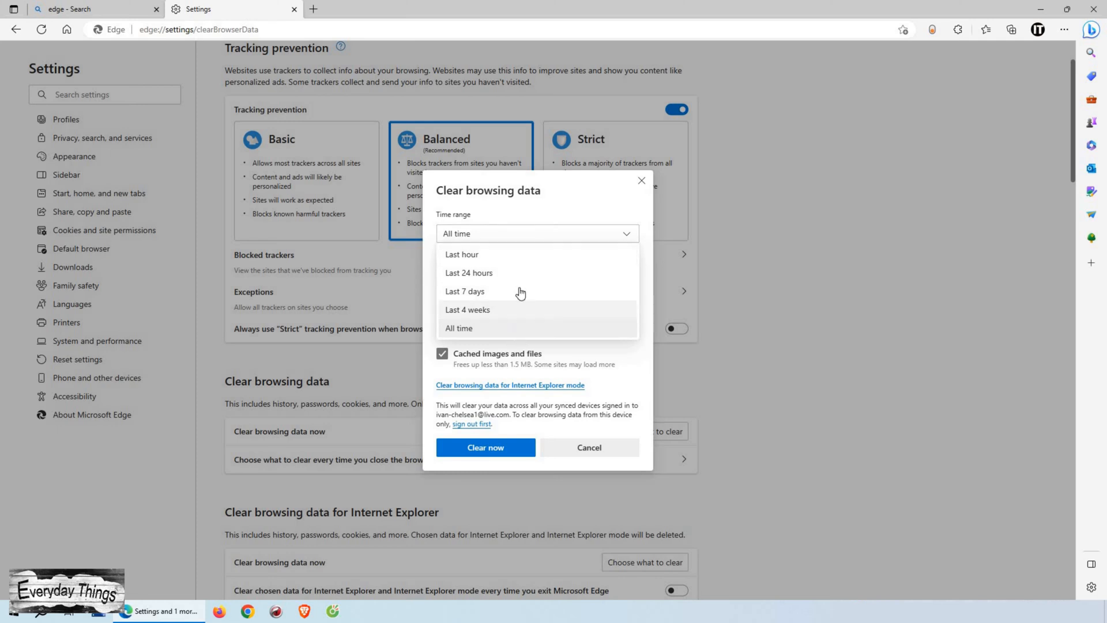
mouse_move(534, 328)
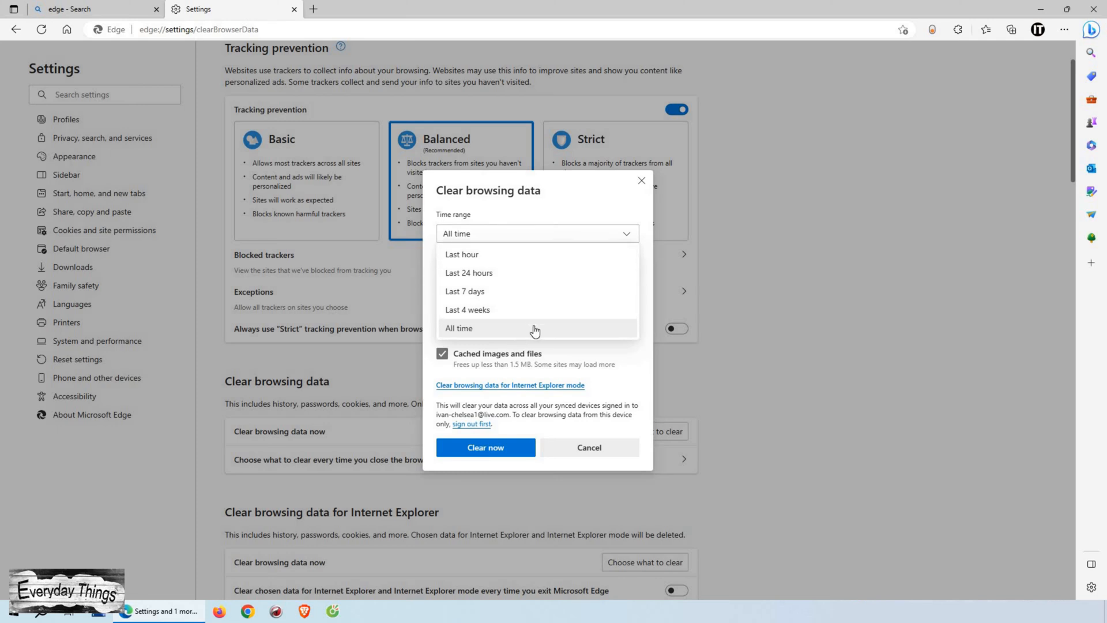
mouse_move(522, 251)
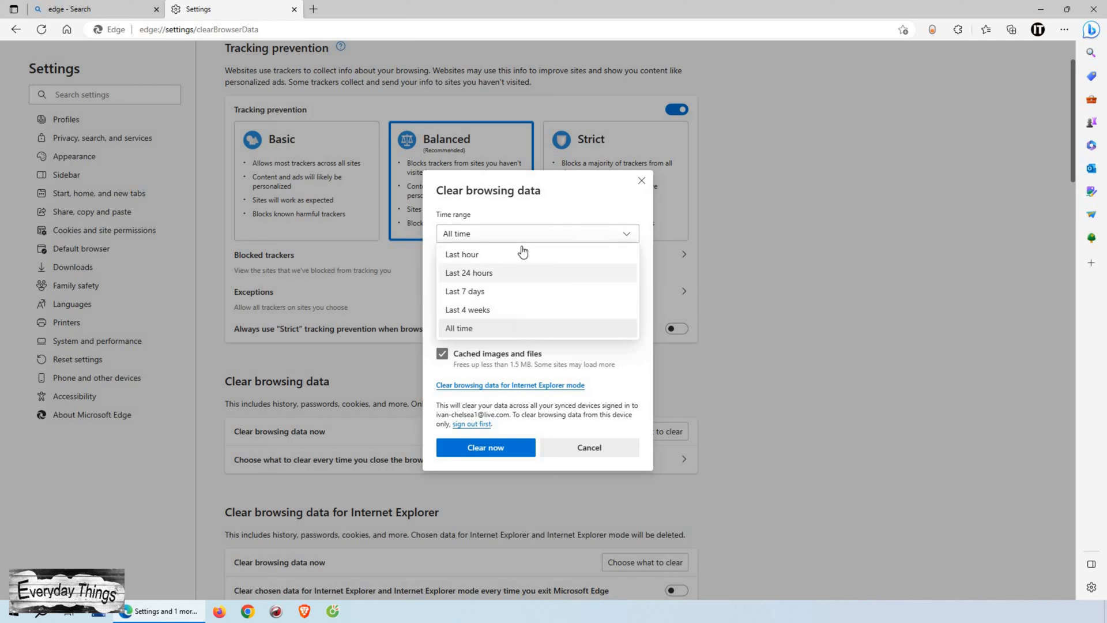
Step: Select All time as the time range and reopen the Clear browsing data dialog
left_click(459, 327)
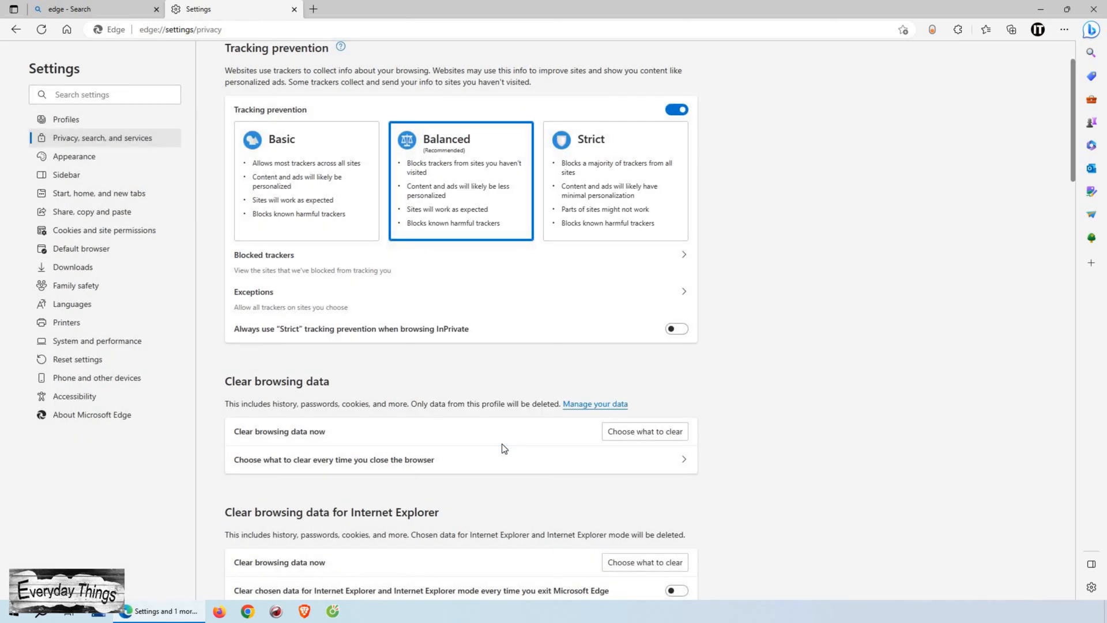
mouse_move(481, 436)
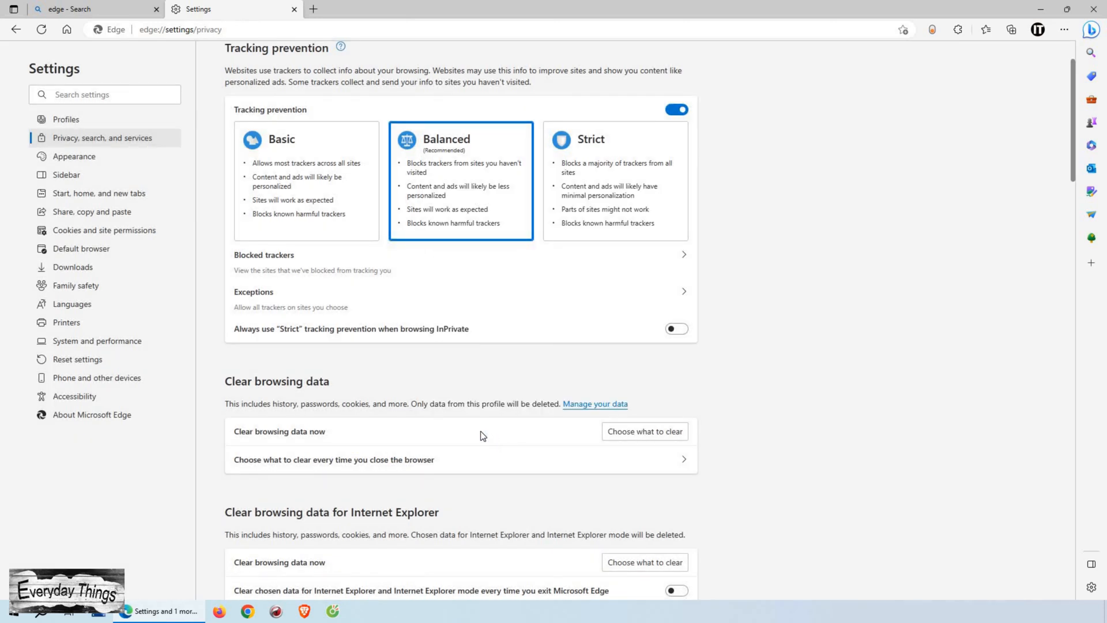
mouse_move(473, 432)
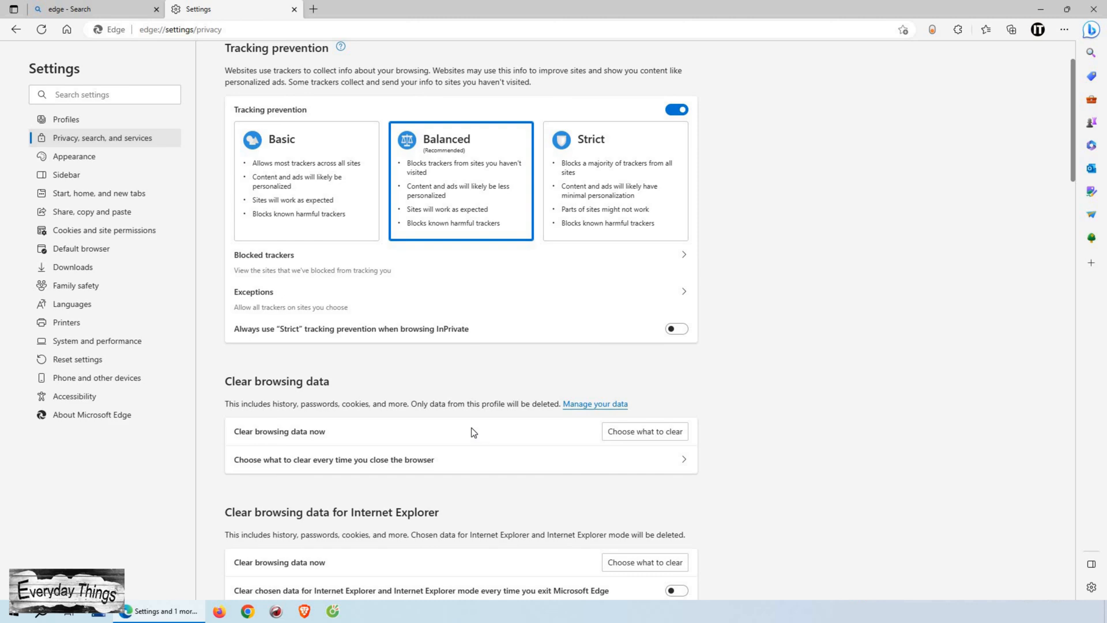
left_click(643, 431)
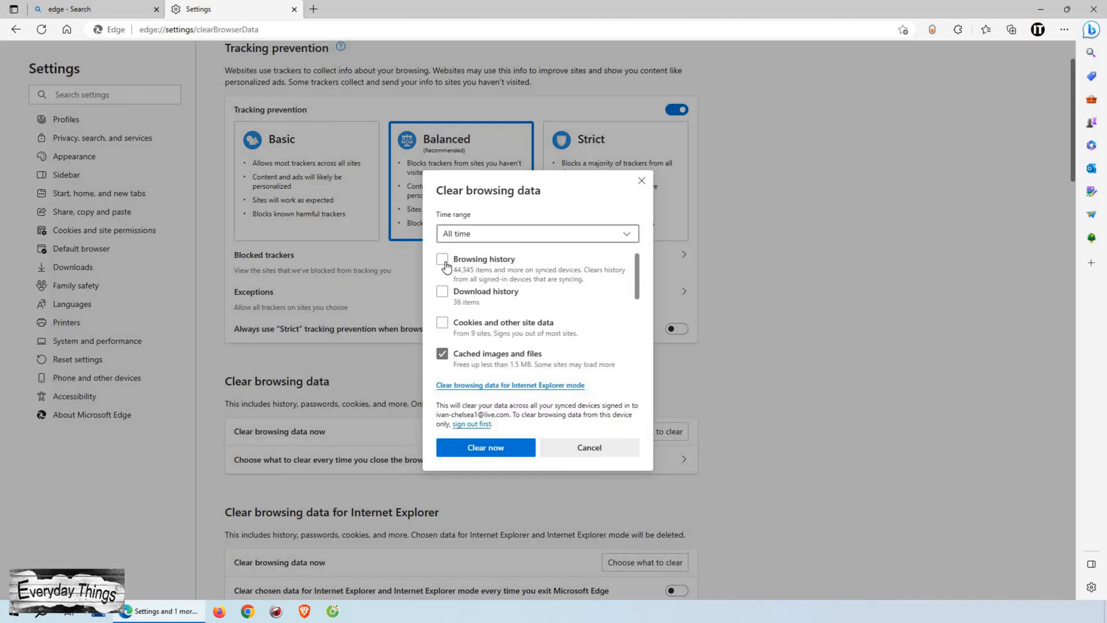